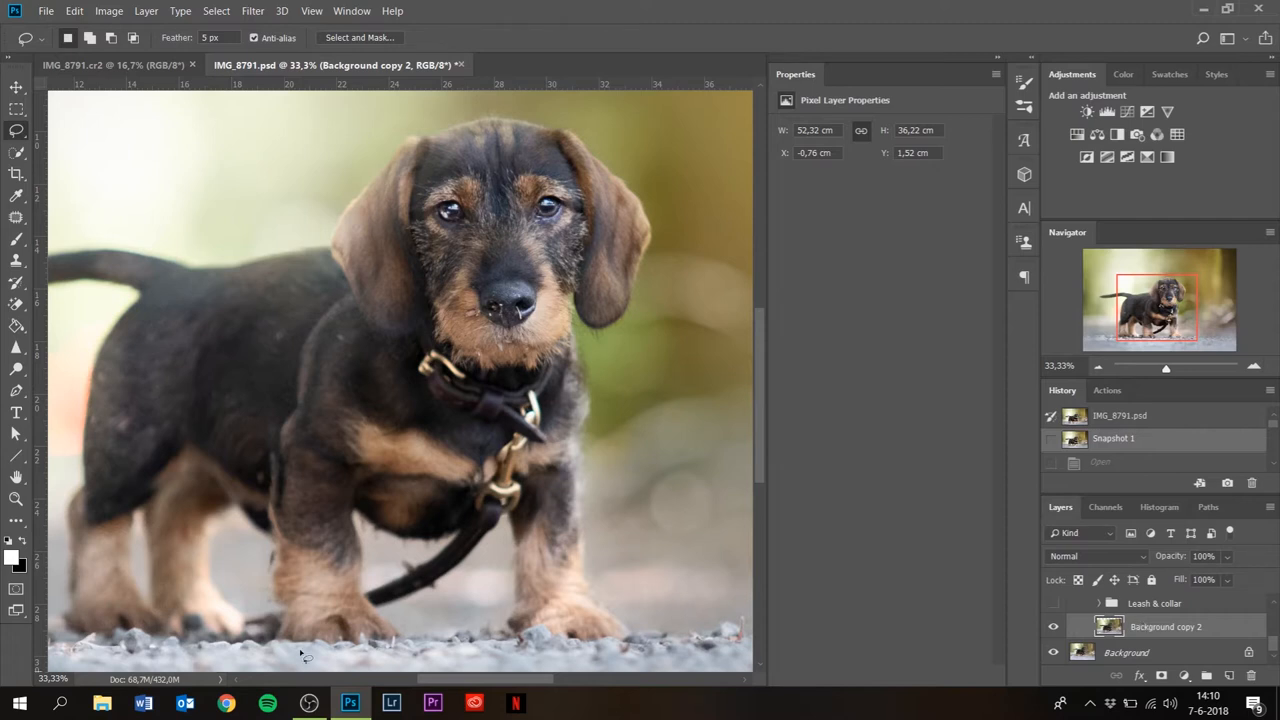
mouse_move(315, 710)
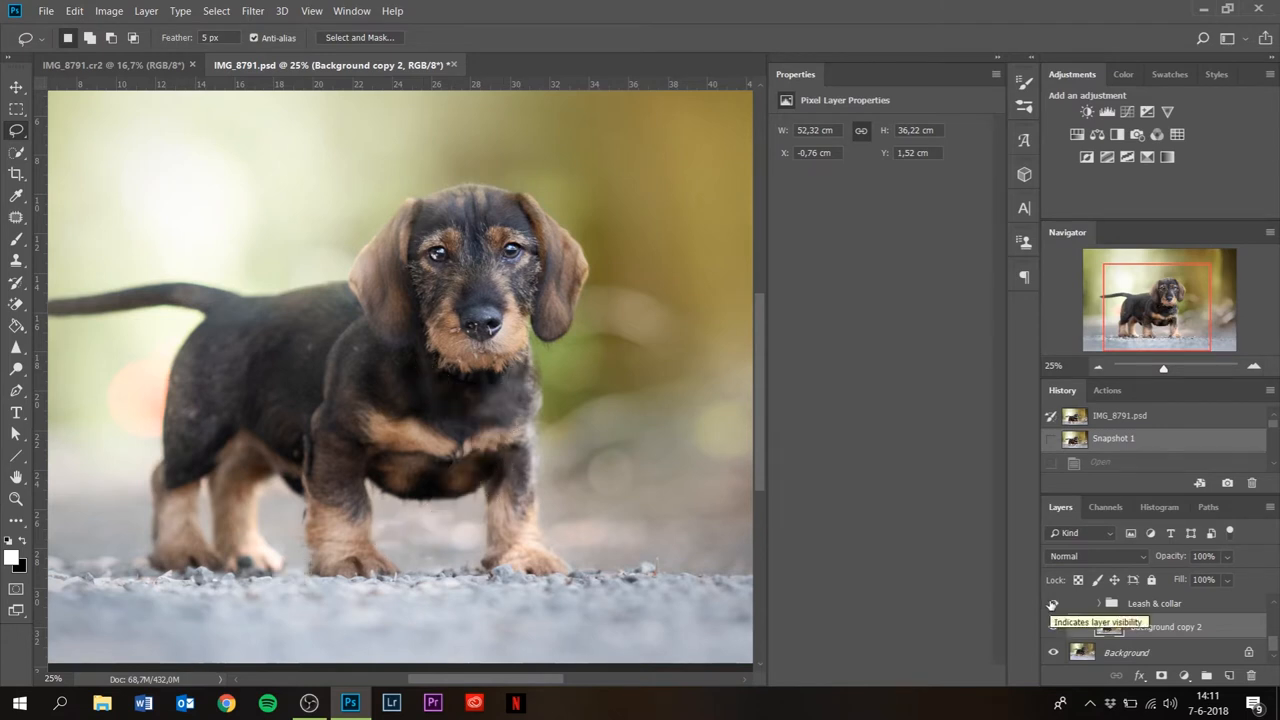
Step: Hide the retouched Leash & collar group to reveal the original collar
left_click(1052, 603)
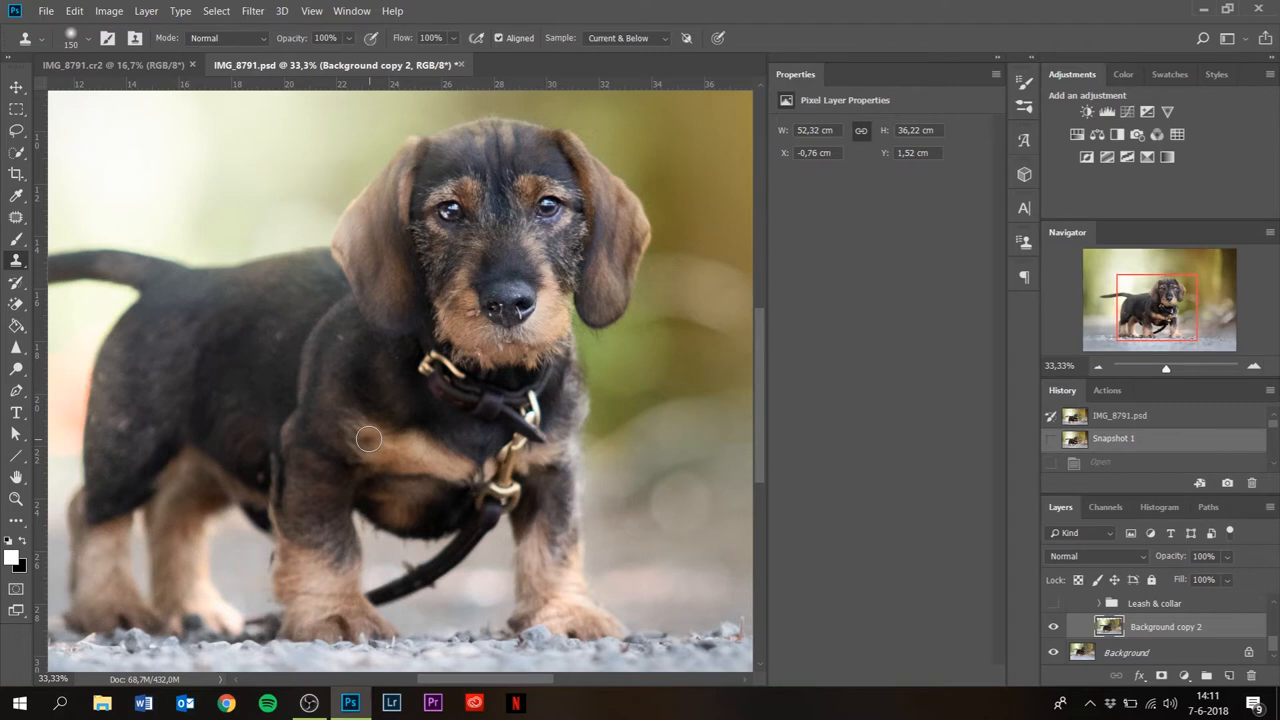
mouse_move(1255, 378)
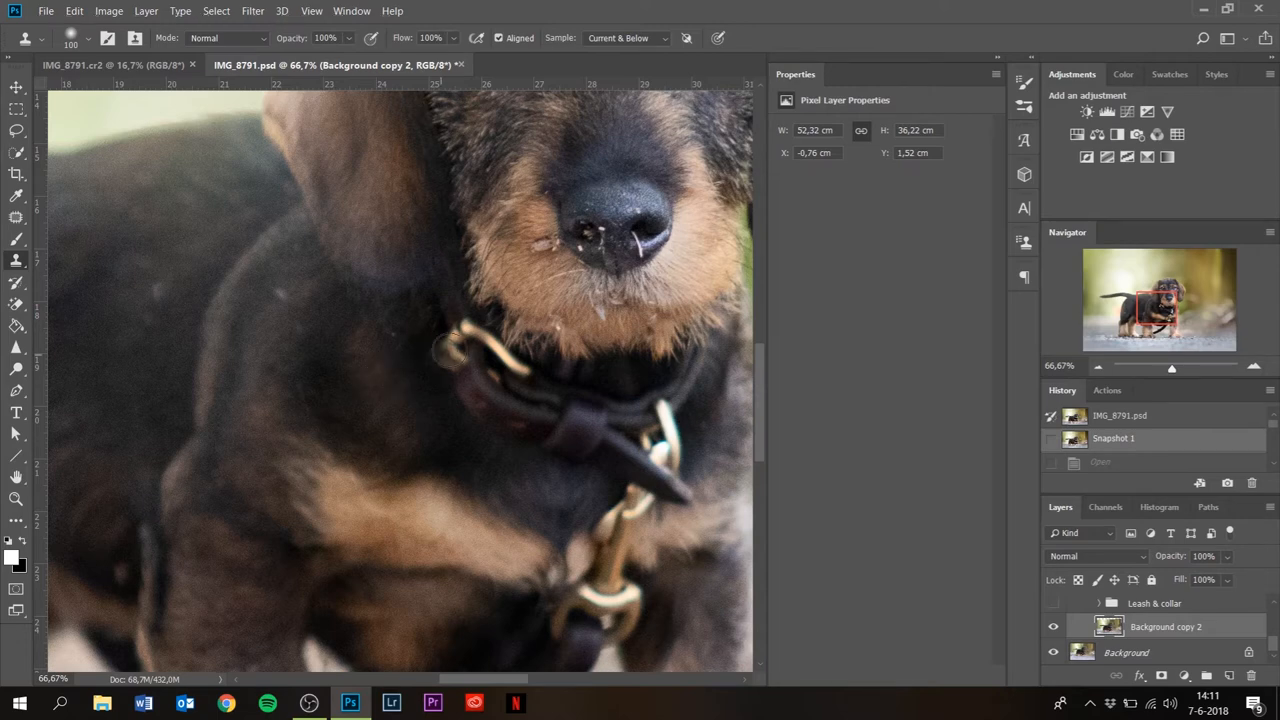
Step: Clone nearby dark fur over the collar strap around the neck, sparing the clasp
left_click_drag(450, 350, 452, 337)
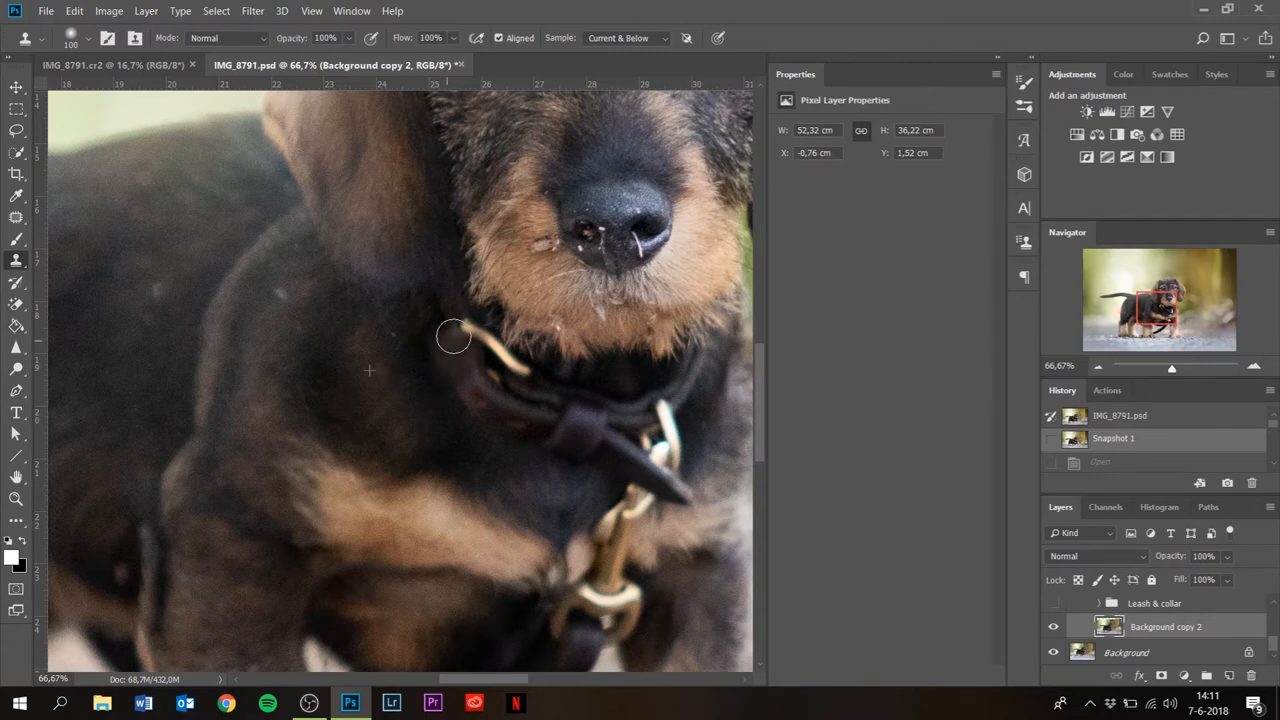
left_click_drag(452, 337, 427, 391)
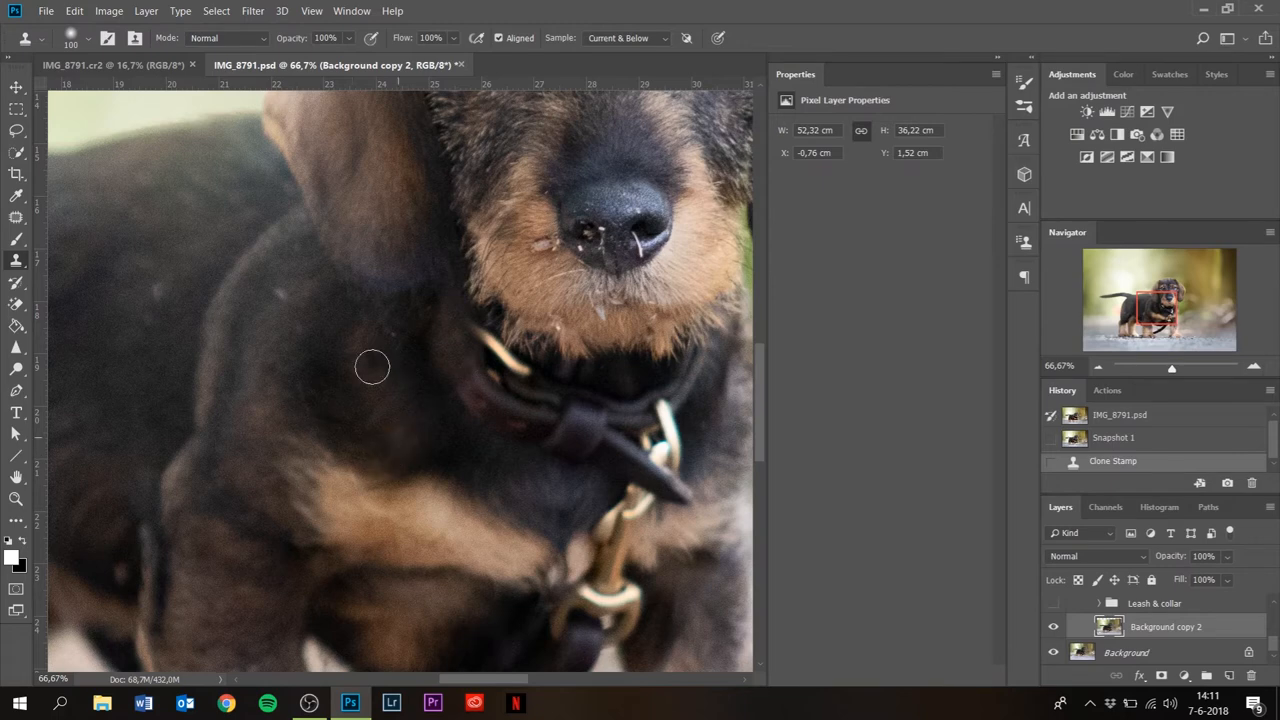
mouse_move(487, 365)
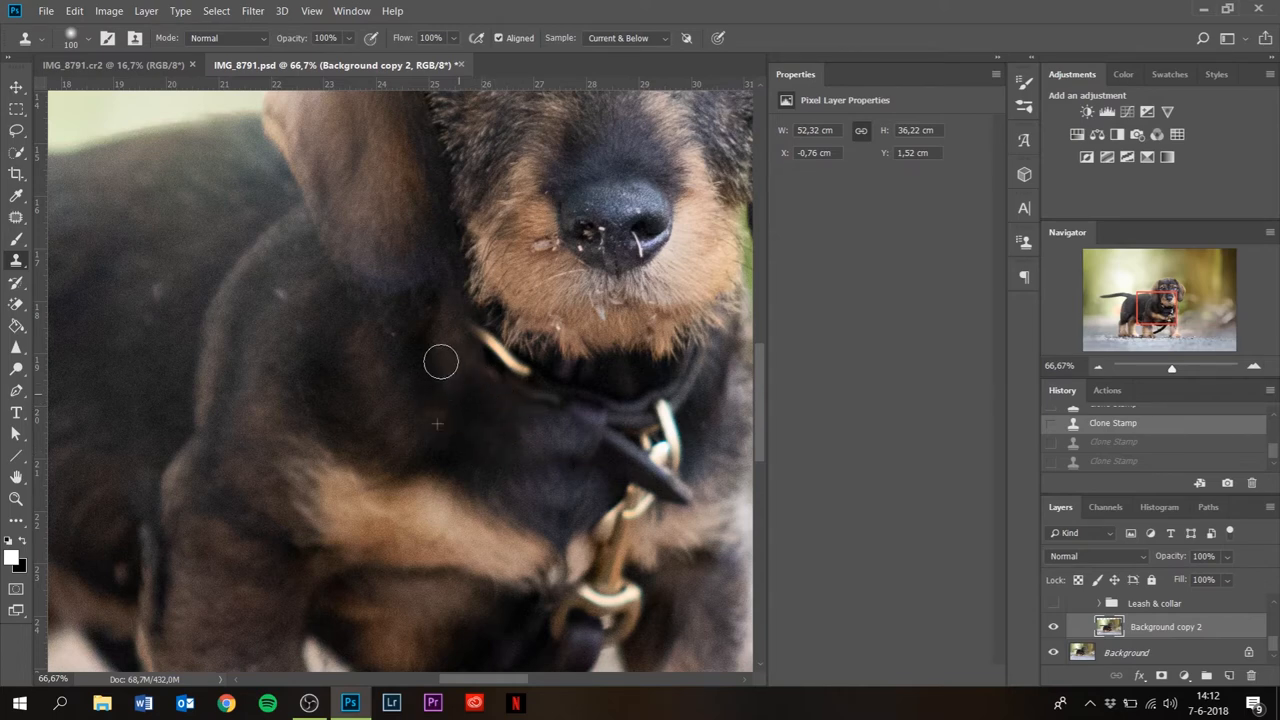
left_click(500, 369)
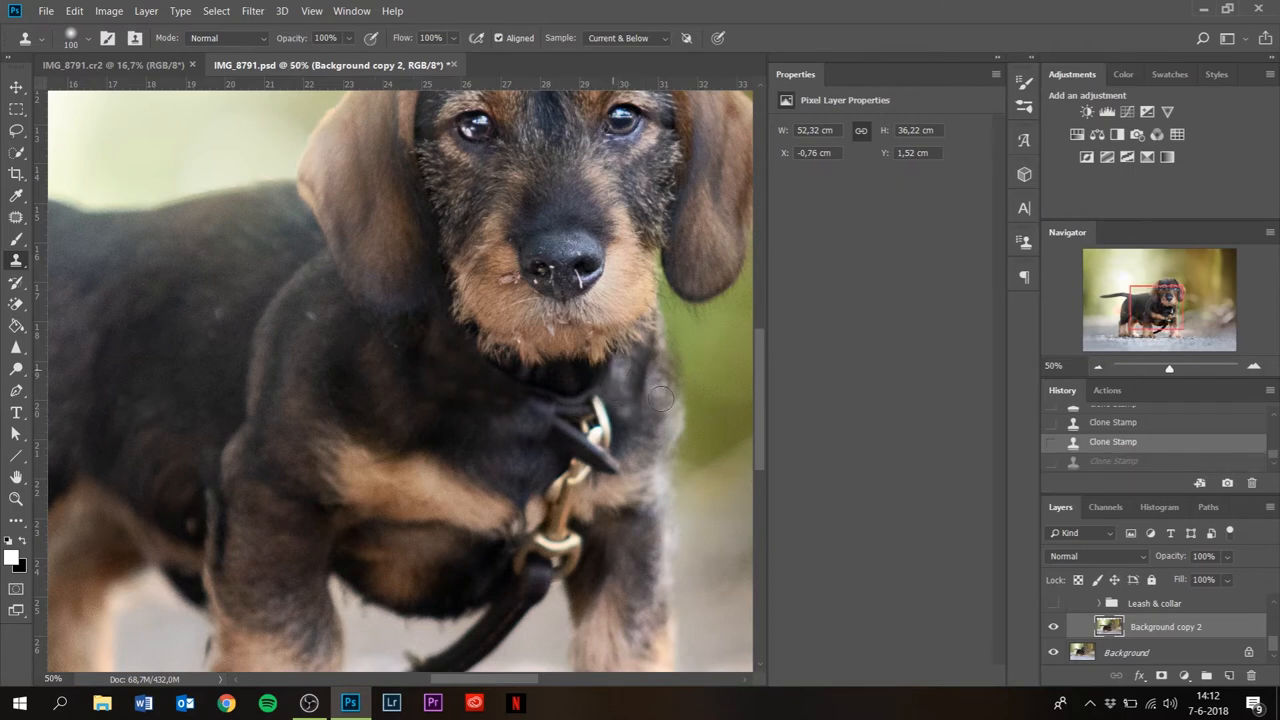
left_click(620, 370)
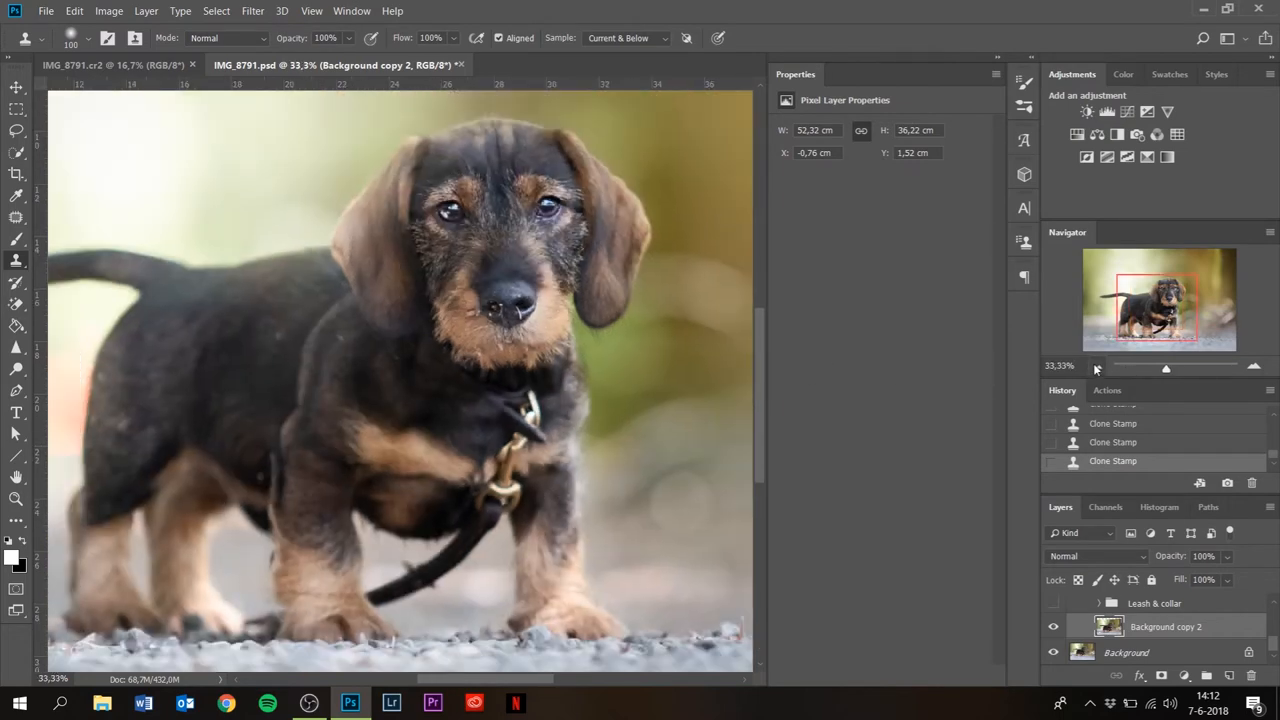
mouse_move(1096, 366)
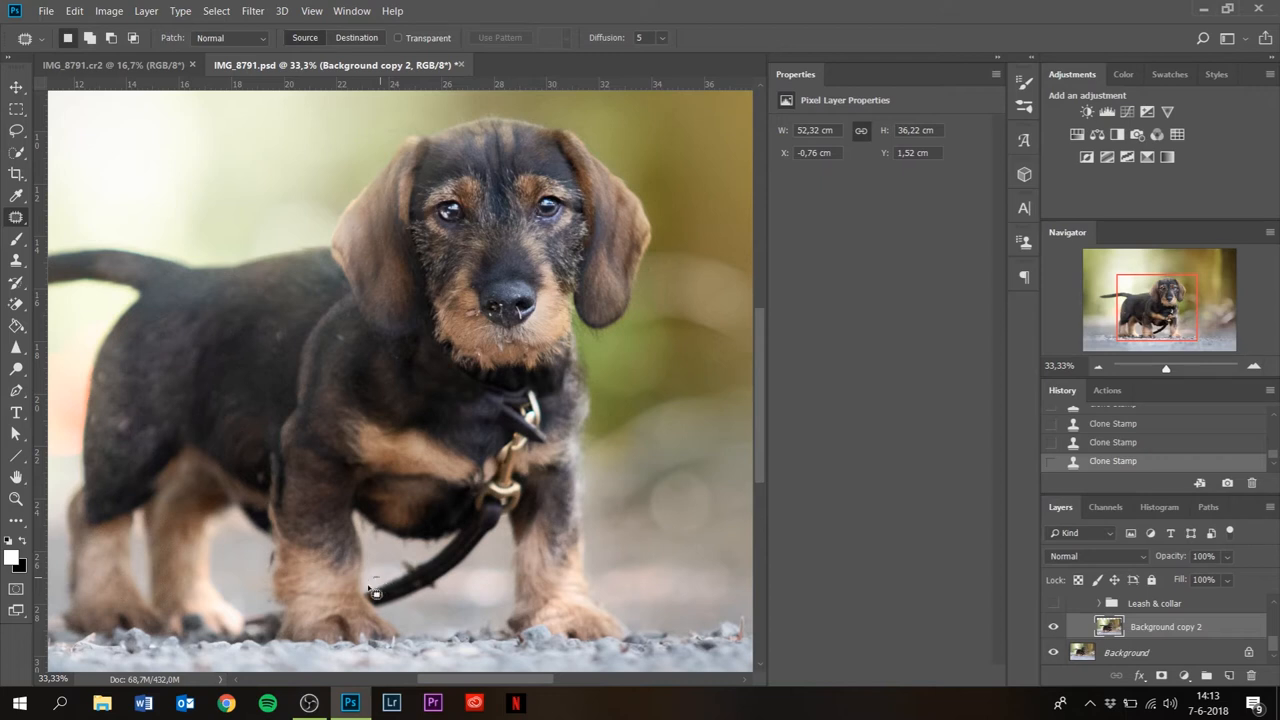
Step: Patch the hanging leash strand with nearby ground and fur
left_click_drag(375, 593, 460, 584)
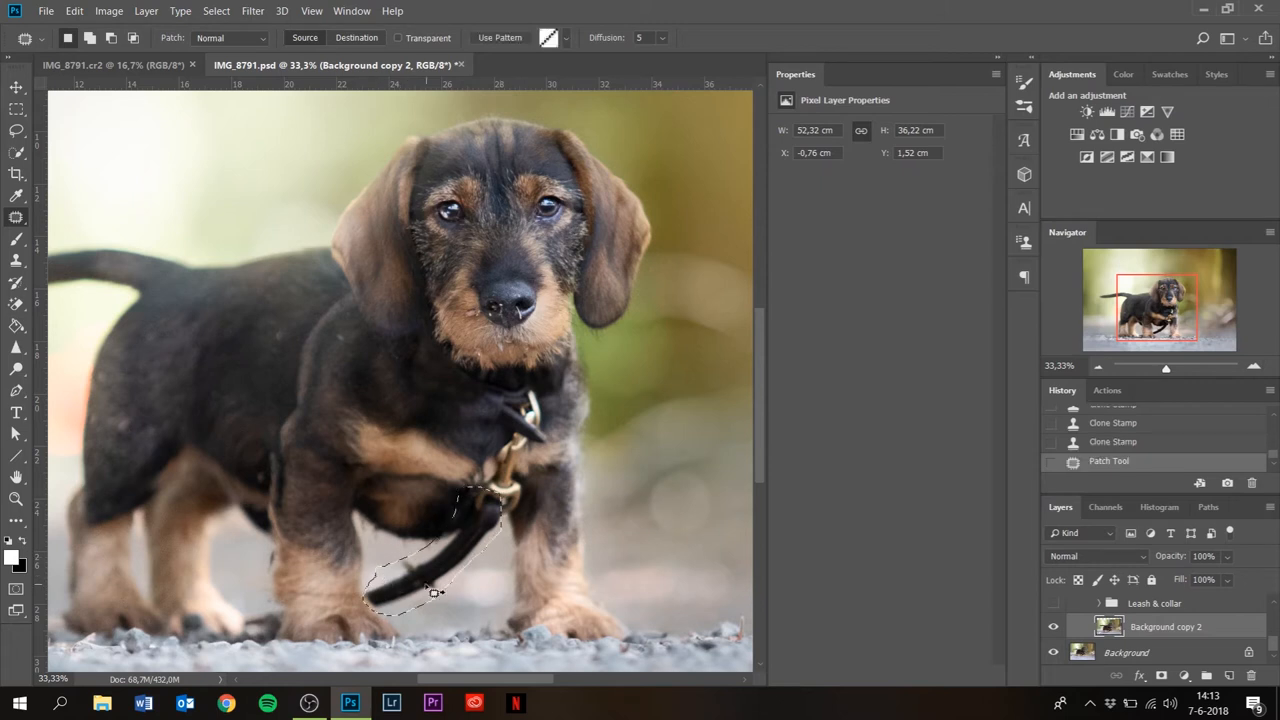
left_click_drag(430, 590, 590, 545)
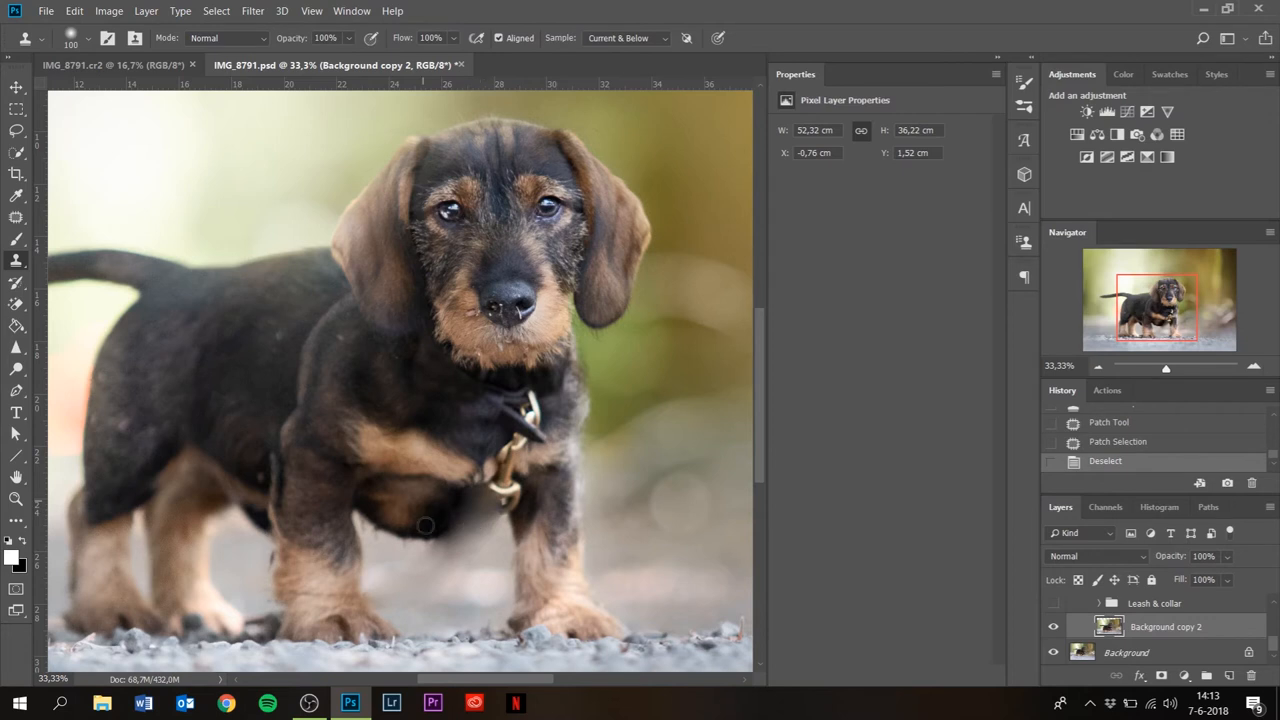
mouse_move(696, 480)
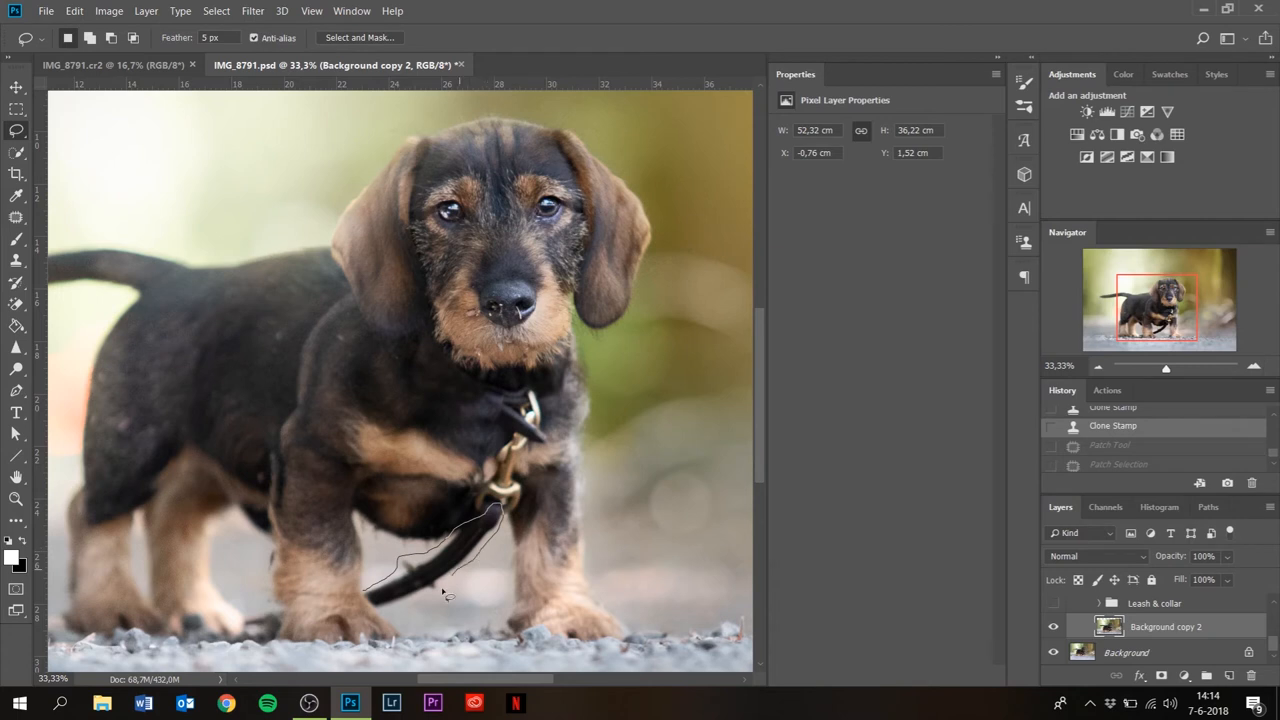
Step: Content-Aware Fill the outlined hanging leash area
left_click(430, 595)
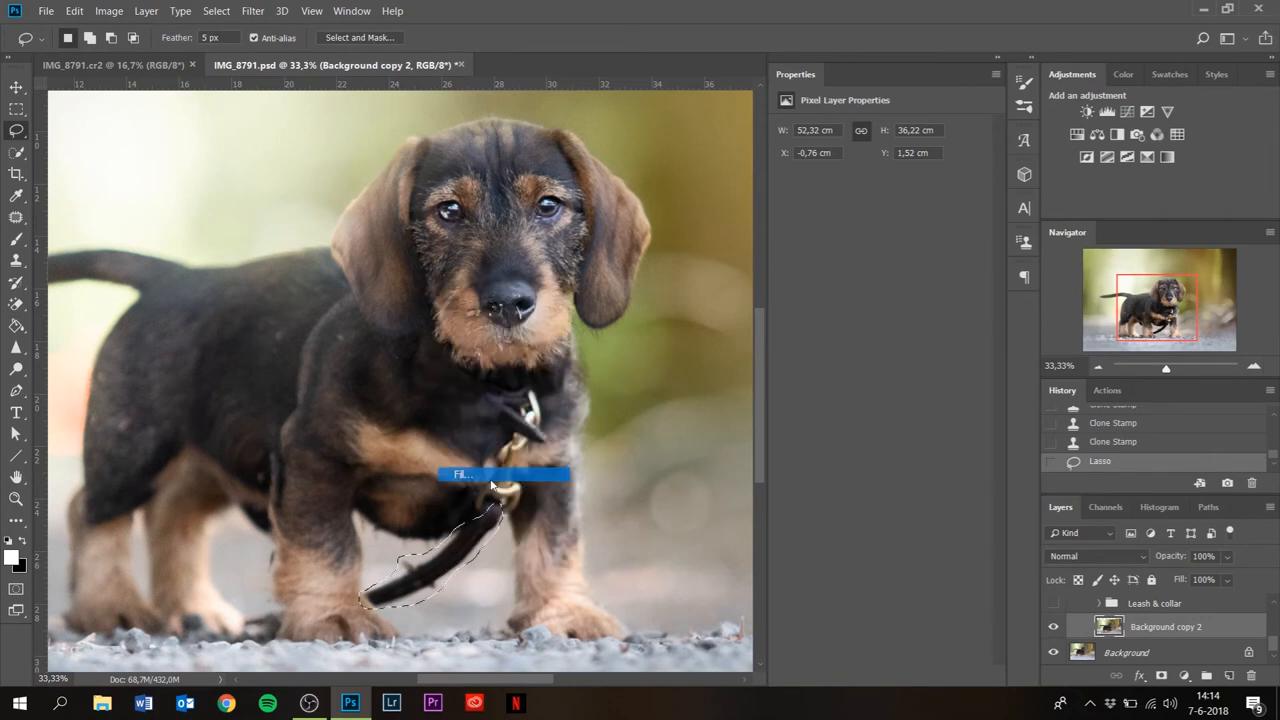
left_click(638, 207)
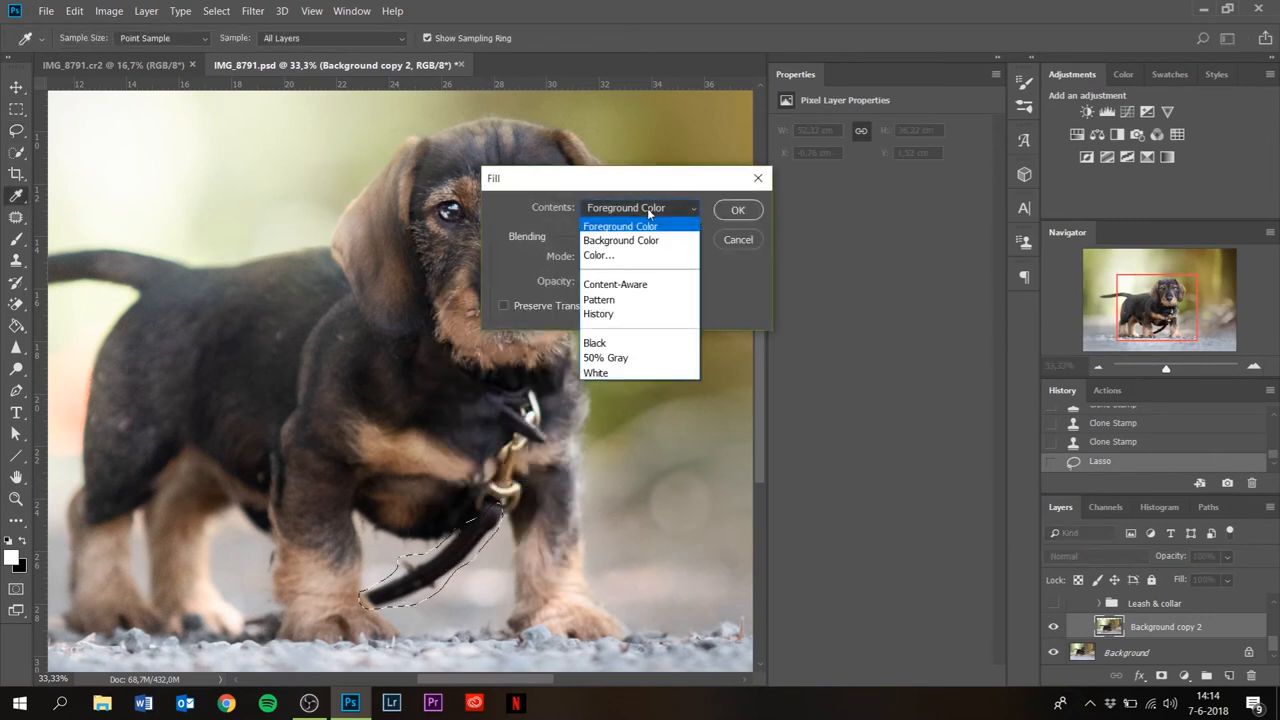
mouse_move(615, 284)
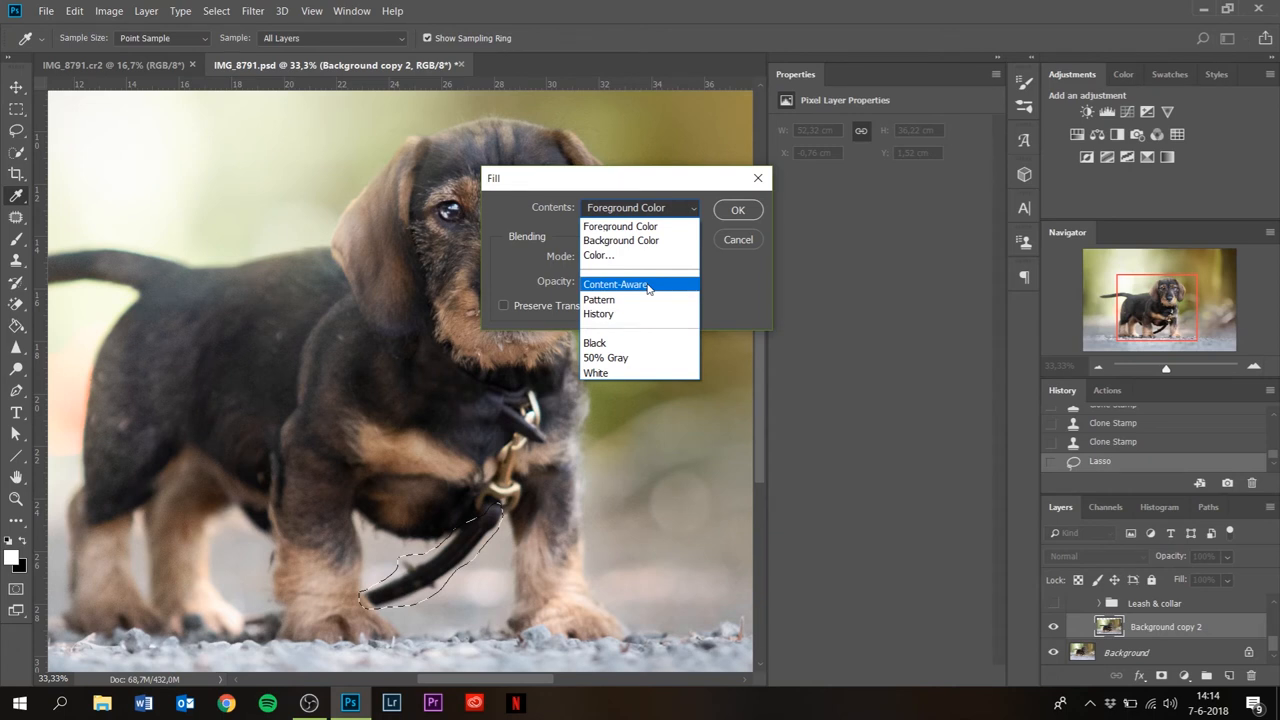
left_click(615, 284)
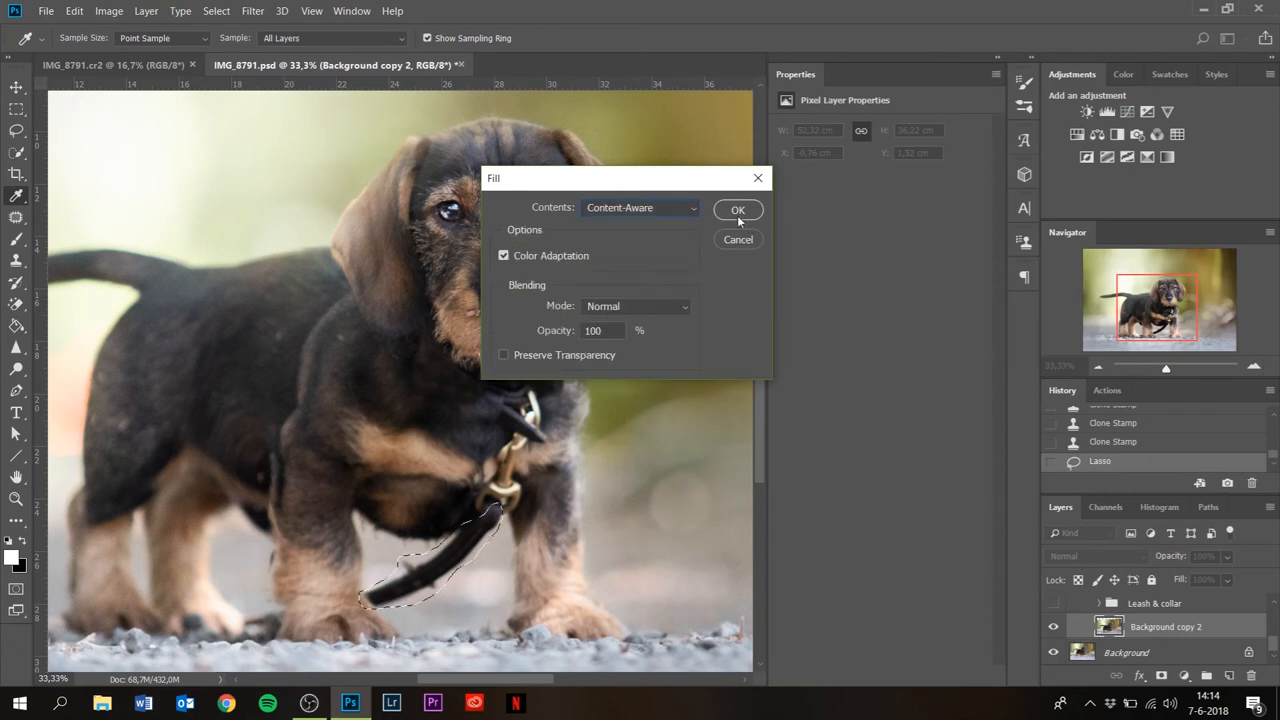
left_click(738, 210)
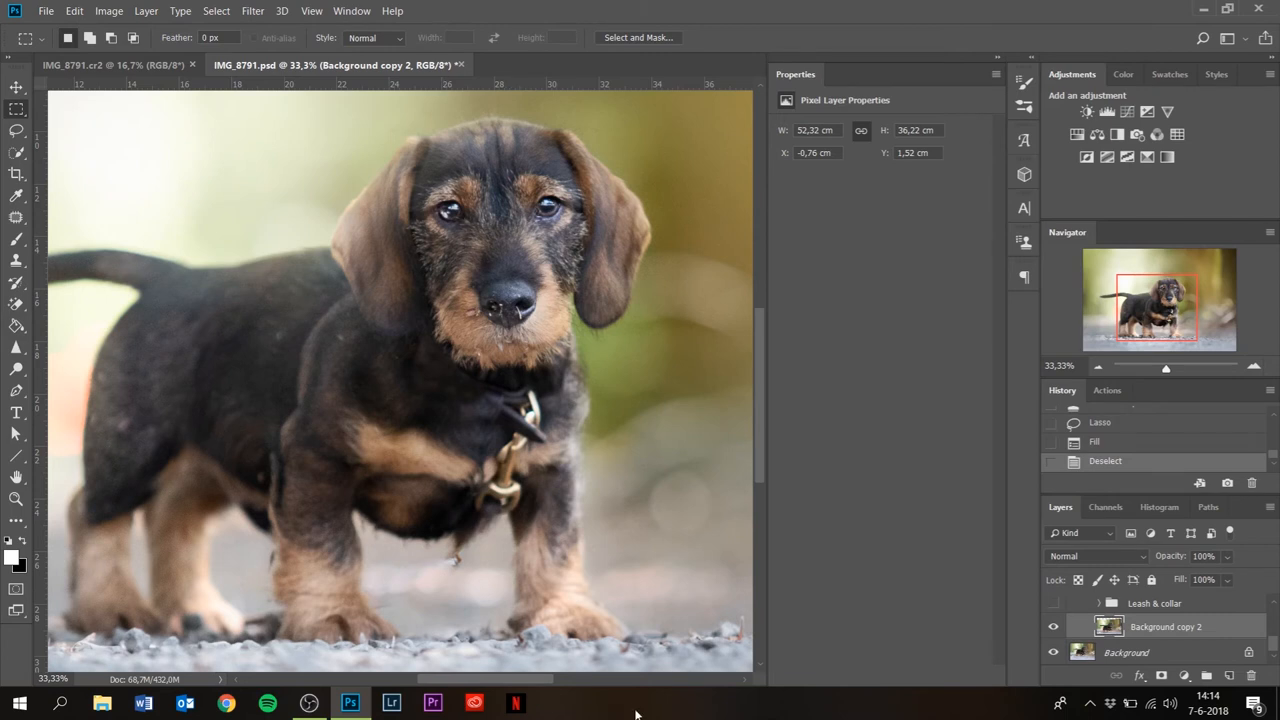
mouse_move(365, 525)
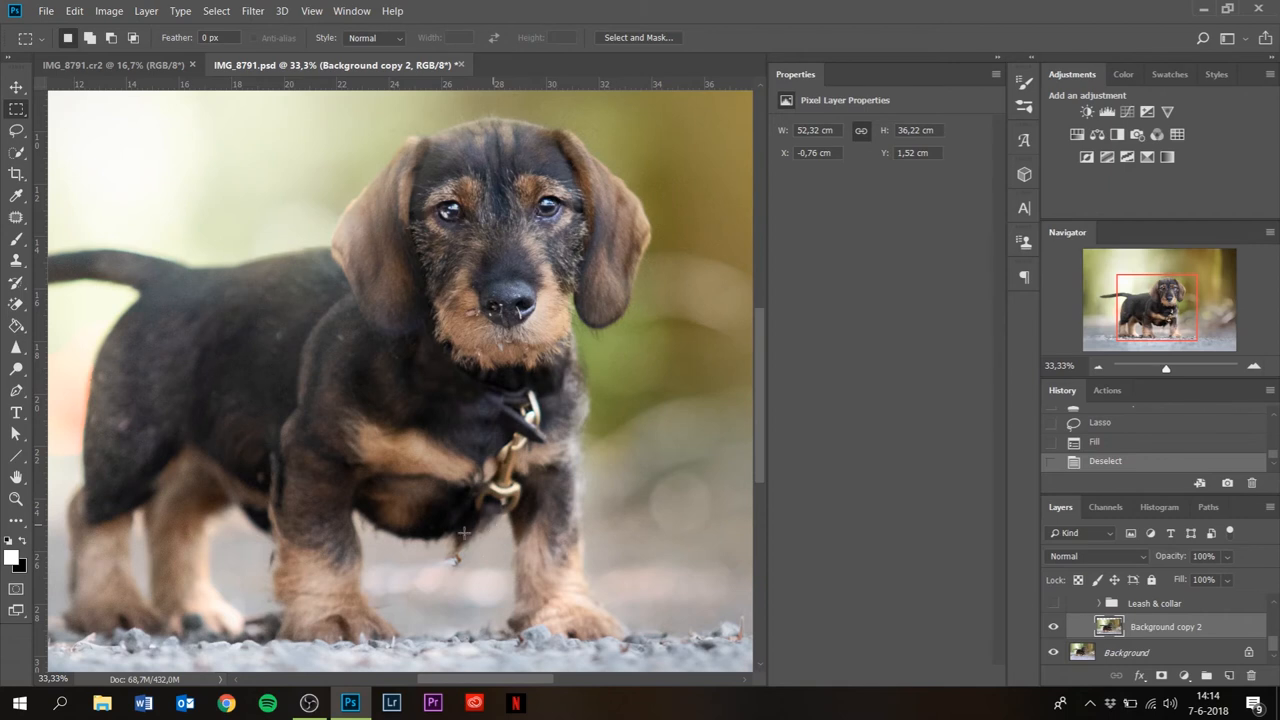
mouse_move(442, 560)
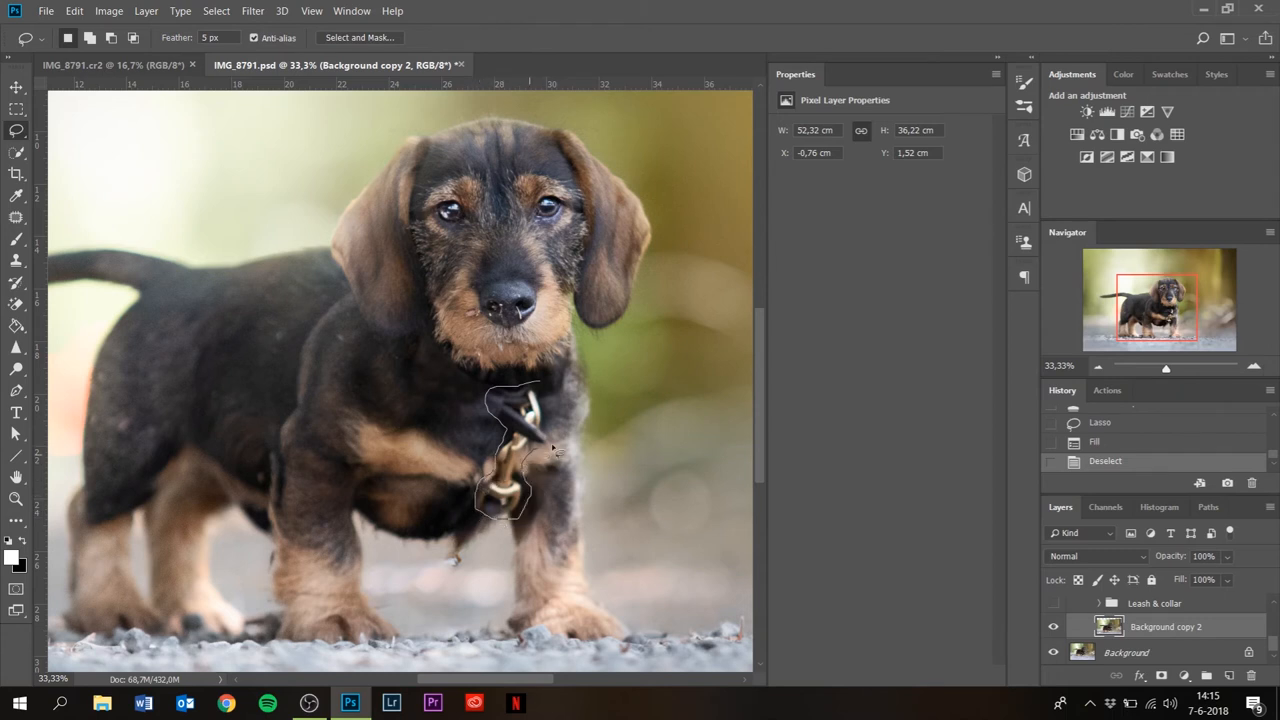
Step: Open the context menu on the clasp selection to fill it away
right_click(520, 450)
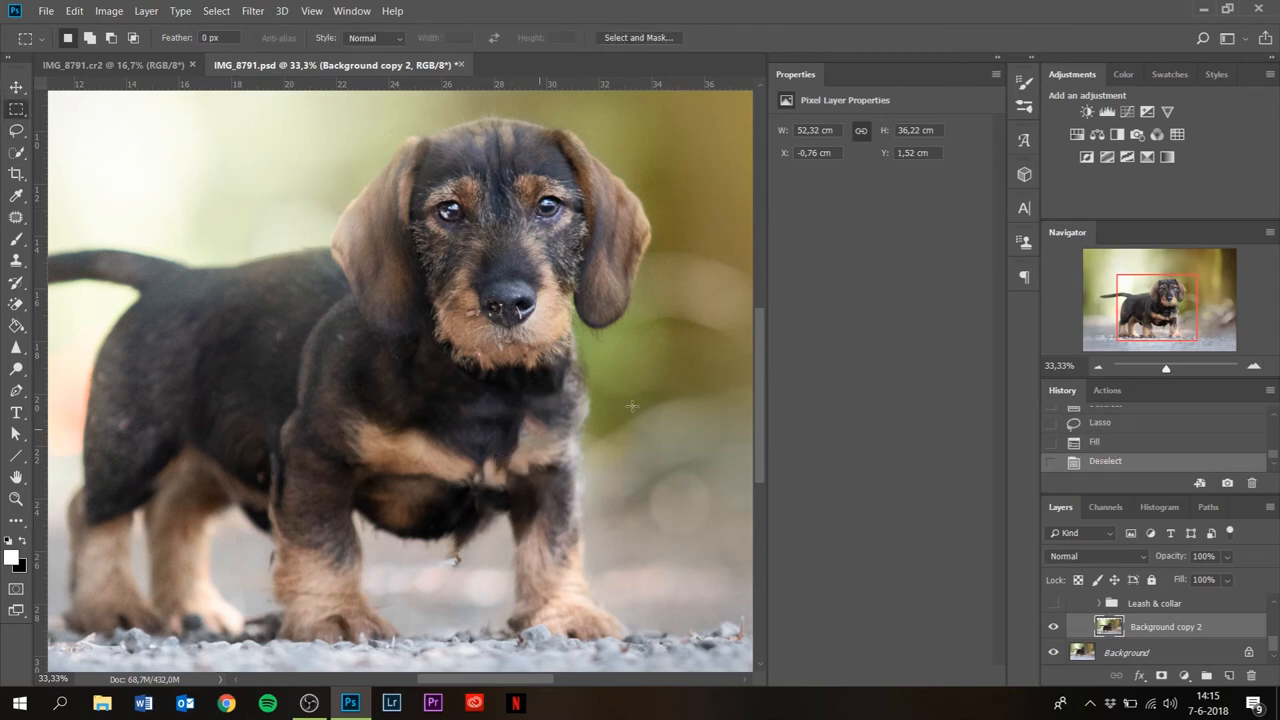
mouse_move(5, 543)
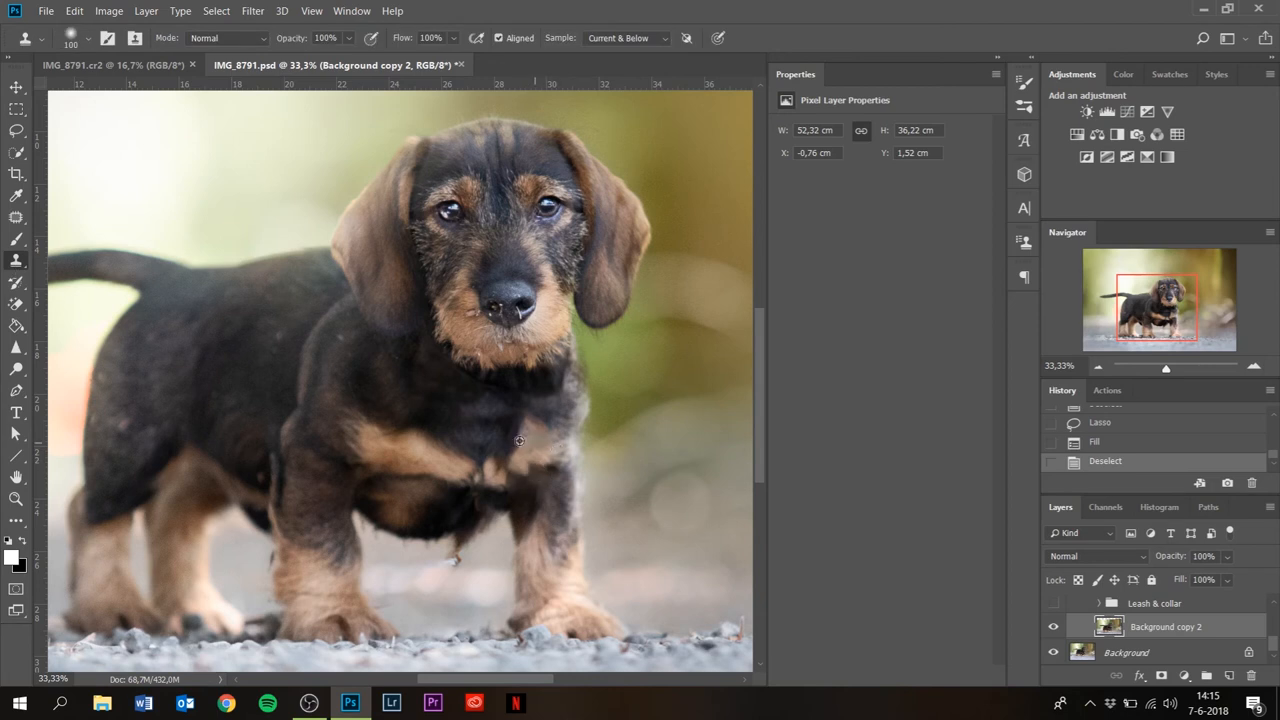
mouse_move(540, 428)
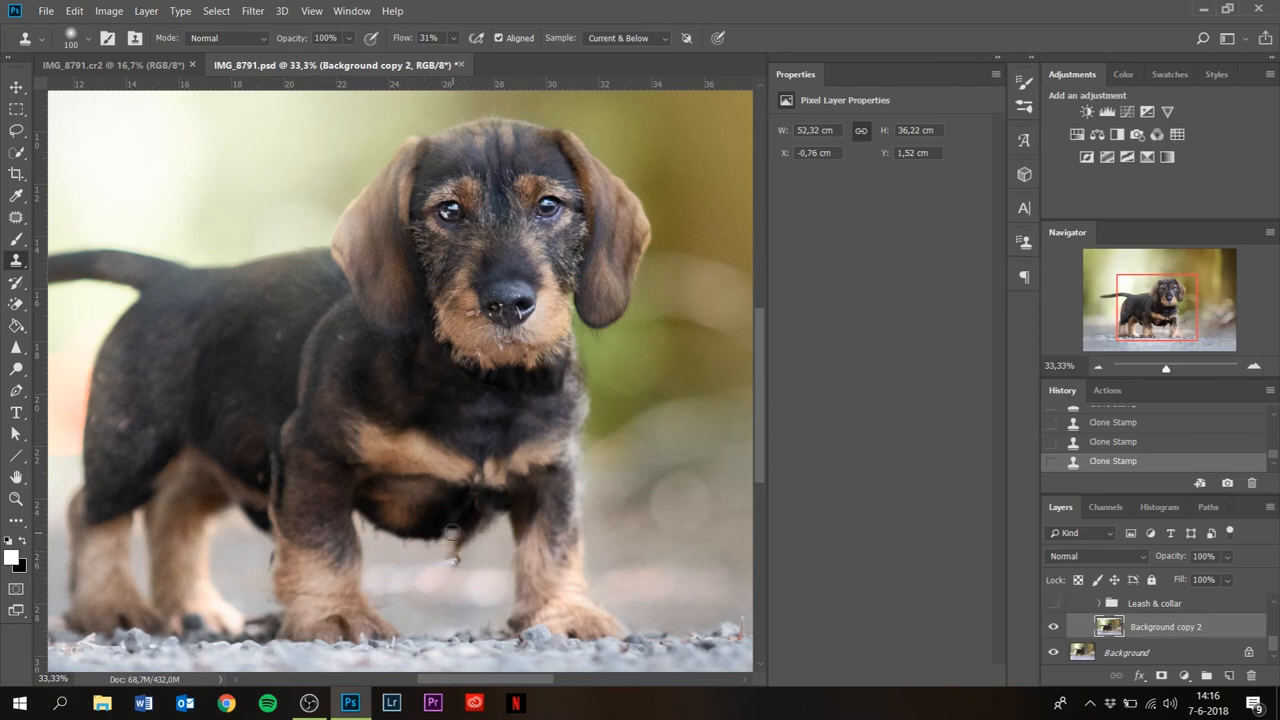
mouse_move(505, 508)
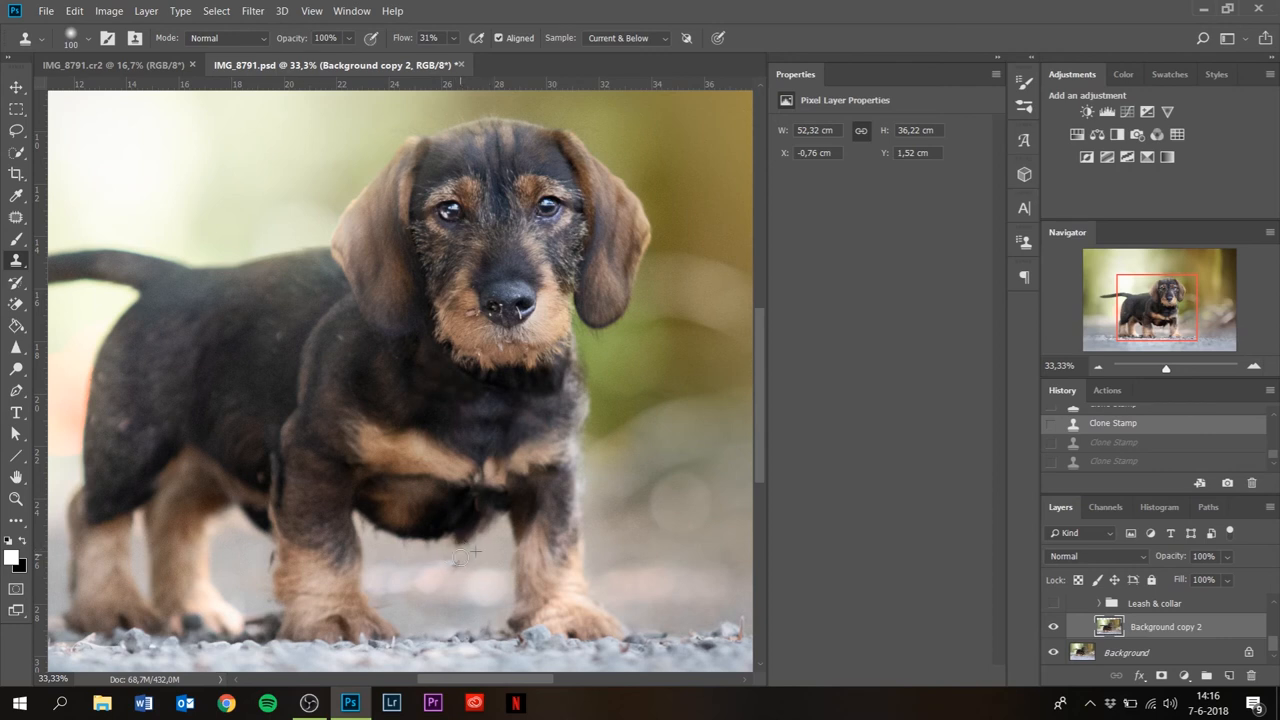
Step: Clone over the leftover leash trace near the front legs
left_click(462, 558)
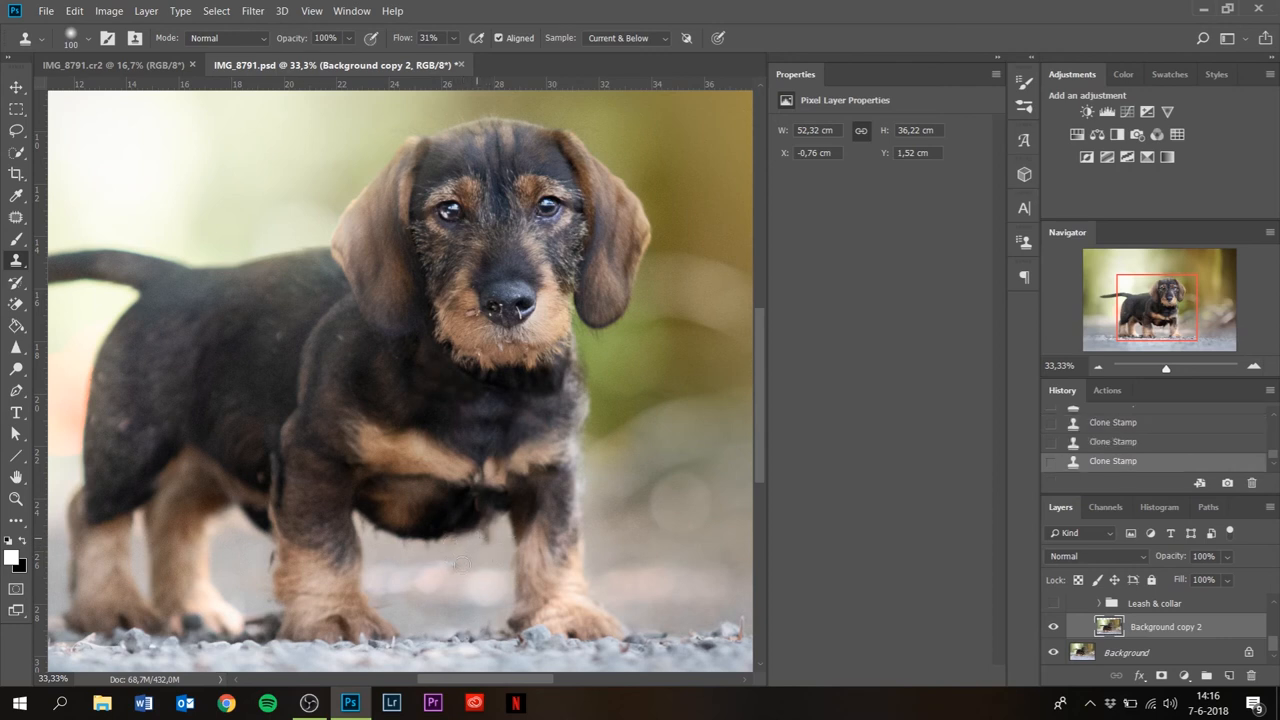